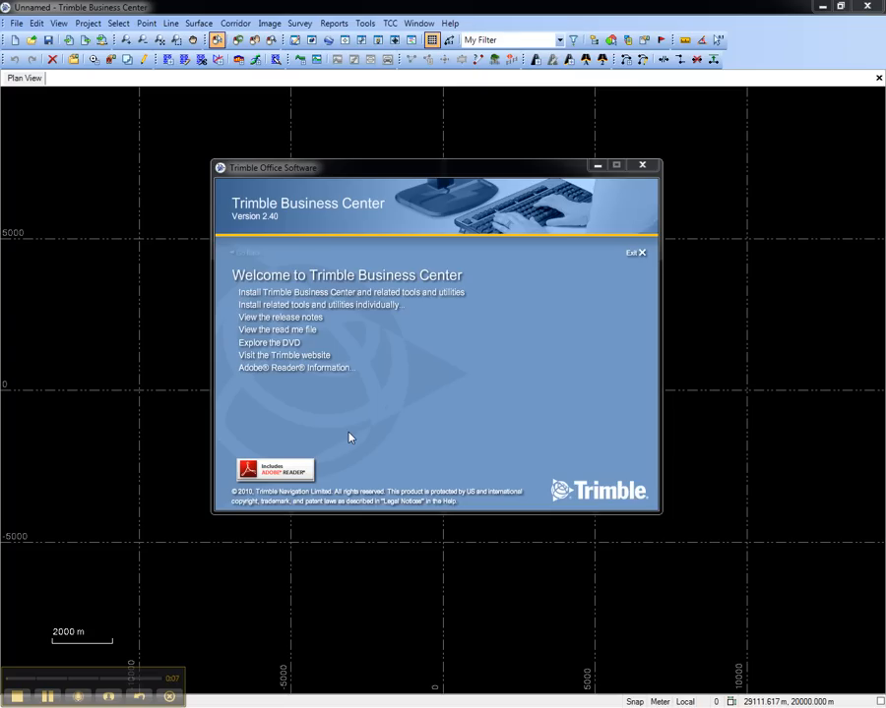
{"action": "mouse_move", "coordinate": [366, 307]}
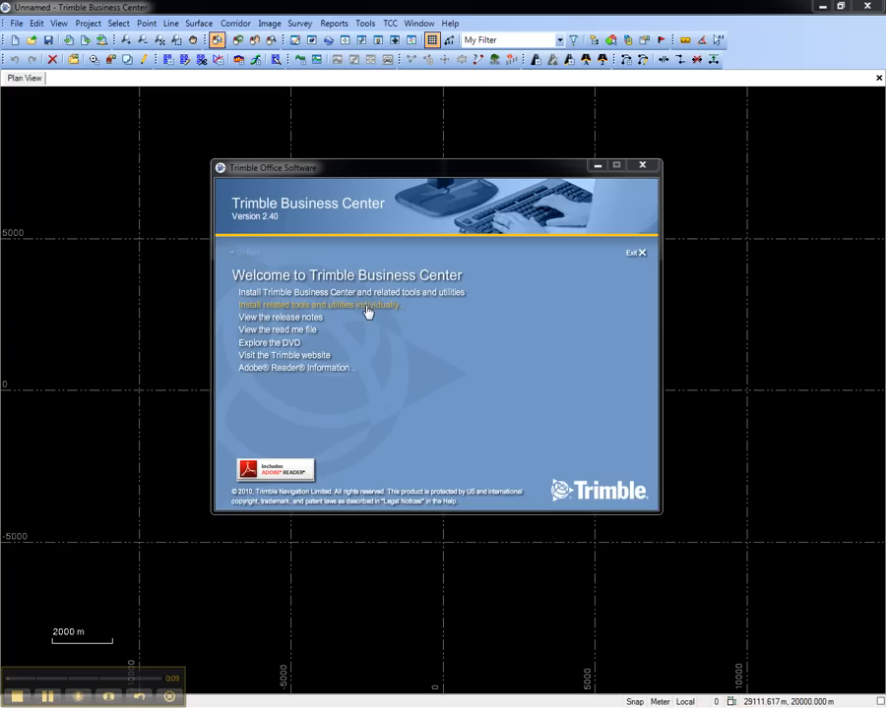
- Choose individual tool installation and start the Update Network License step
{"action": "left_click", "coordinate": [319, 305]}
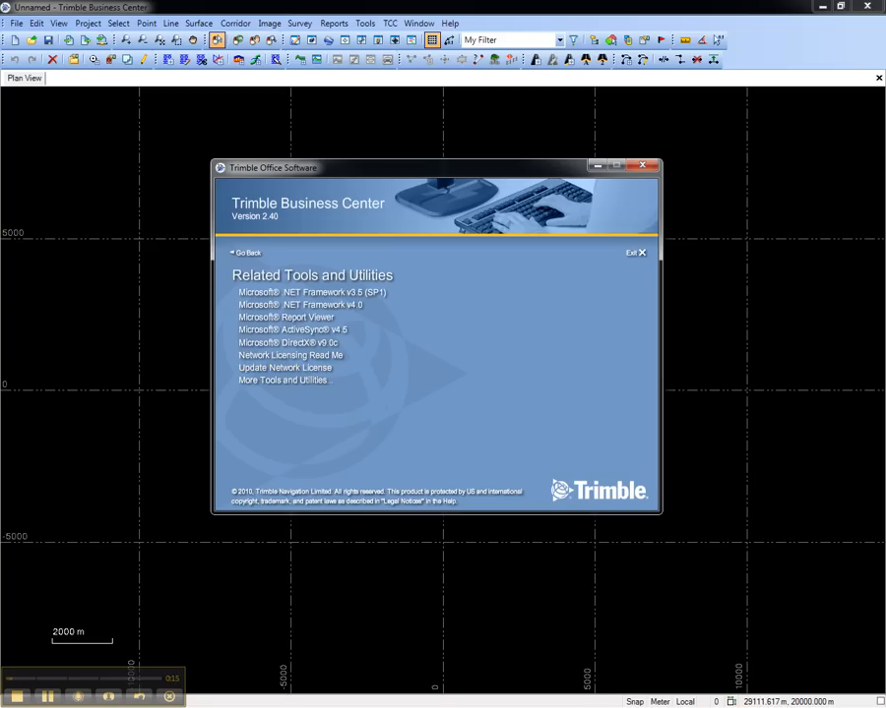
{"action": "left_click", "coordinate": [283, 368]}
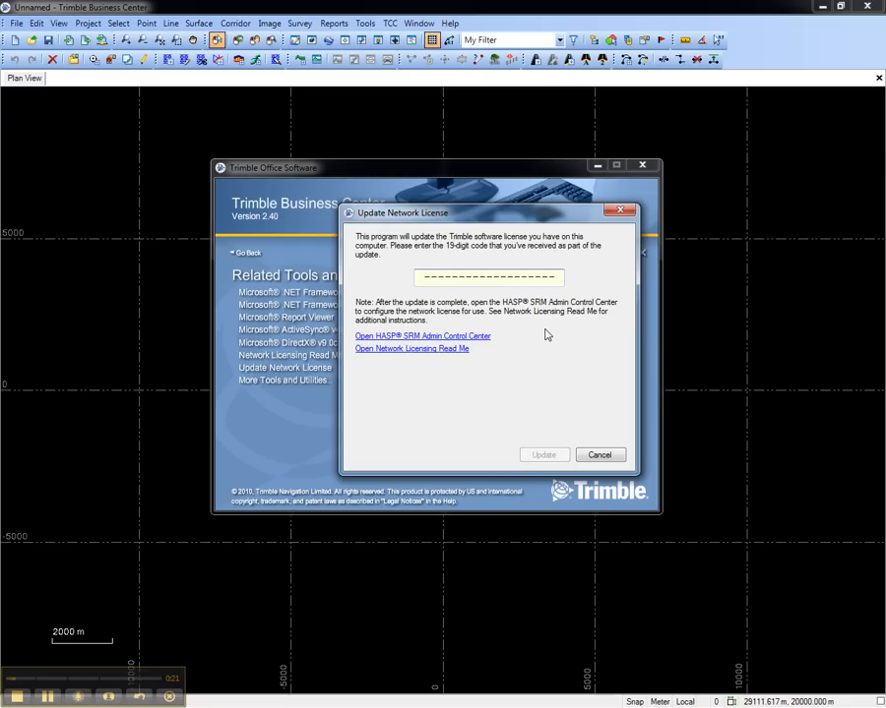
{"action": "mouse_move", "coordinate": [551, 331]}
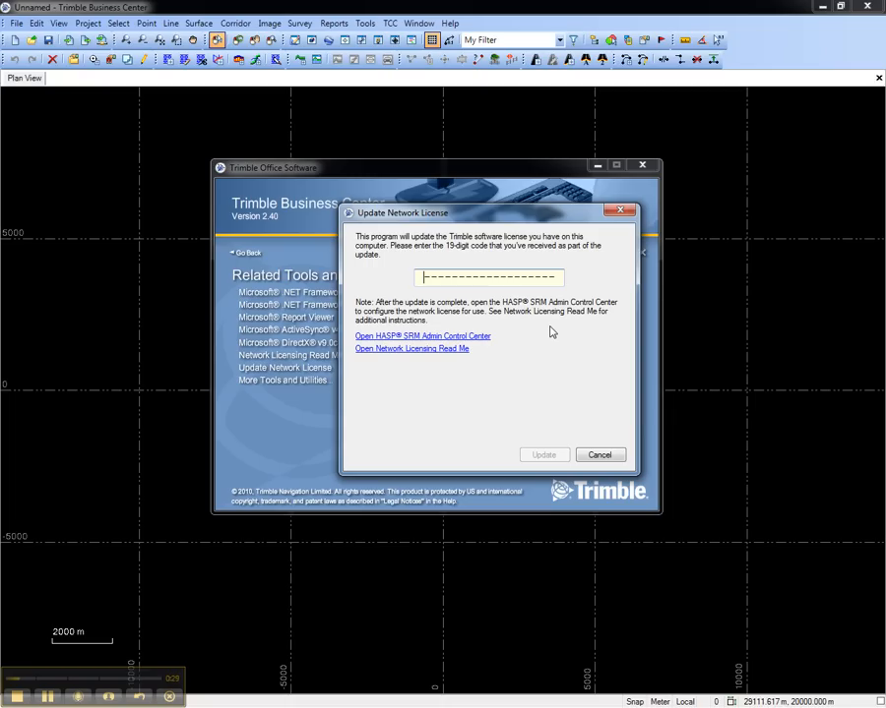
{"action": "mouse_move", "coordinate": [504, 342]}
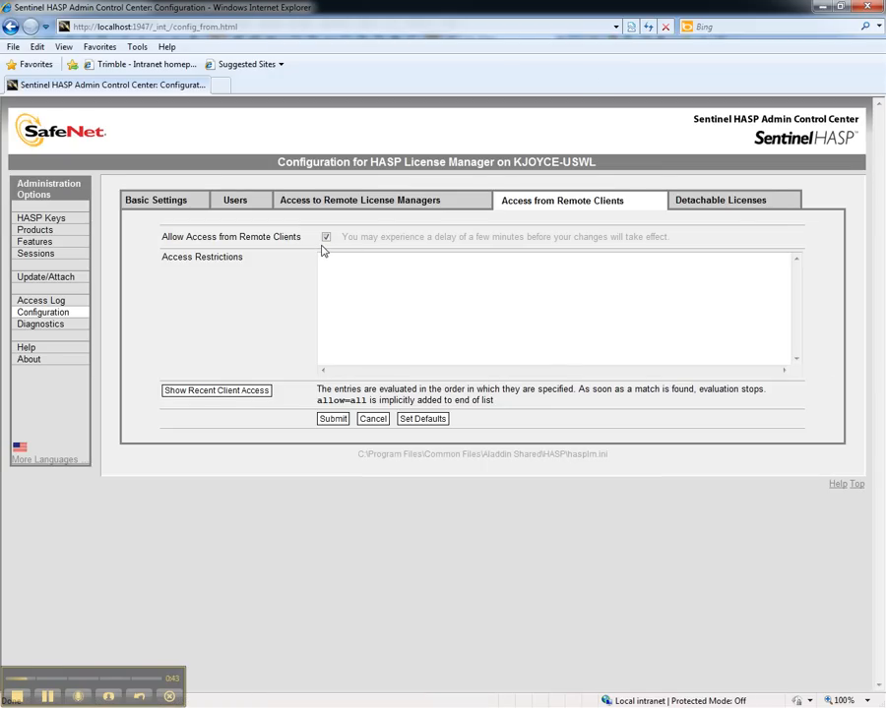
{"action": "mouse_move", "coordinate": [720, 201]}
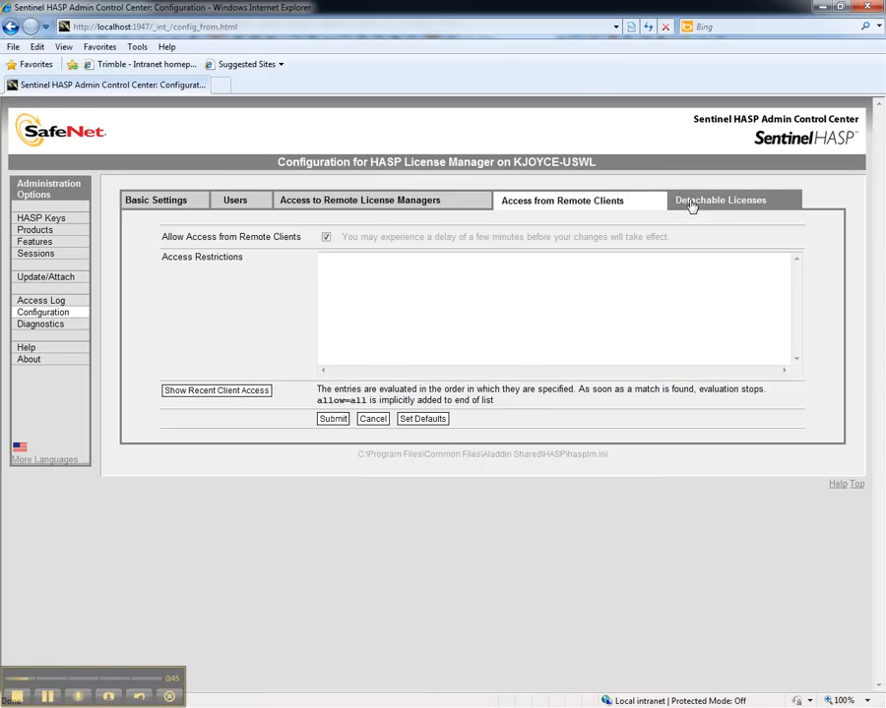
- Switch from Access from Remote Clients to the Detachable Licenses settings
{"action": "left_click", "coordinate": [721, 201]}
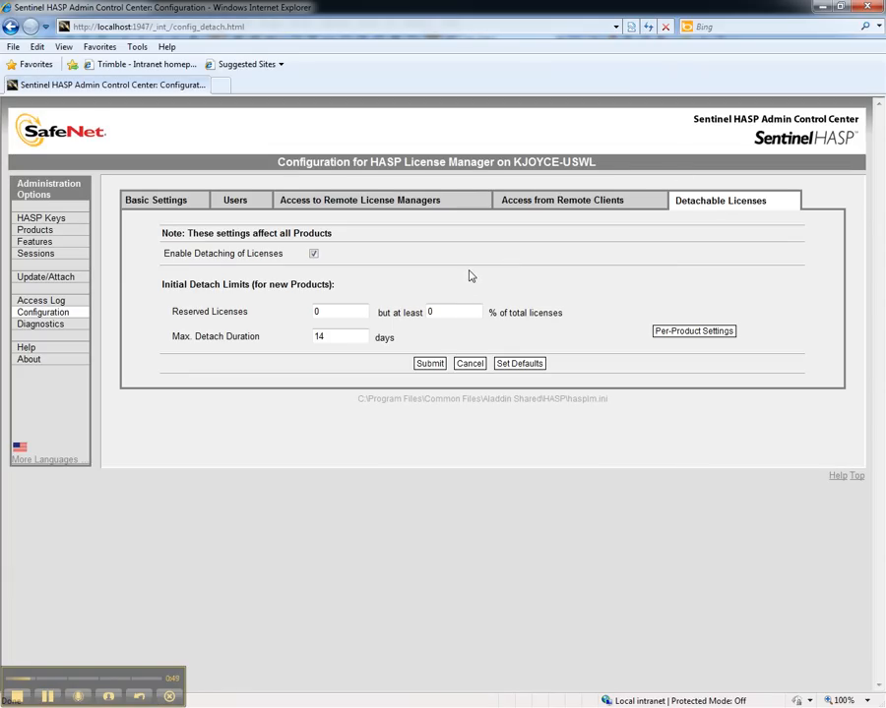
{"action": "mouse_move", "coordinate": [473, 273]}
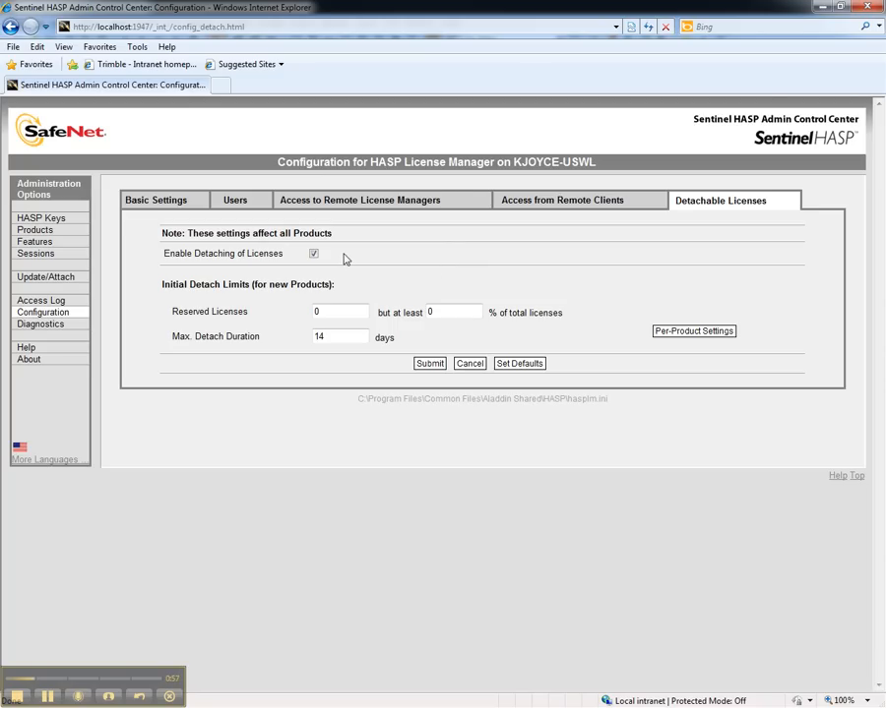
{"action": "mouse_move", "coordinate": [456, 347]}
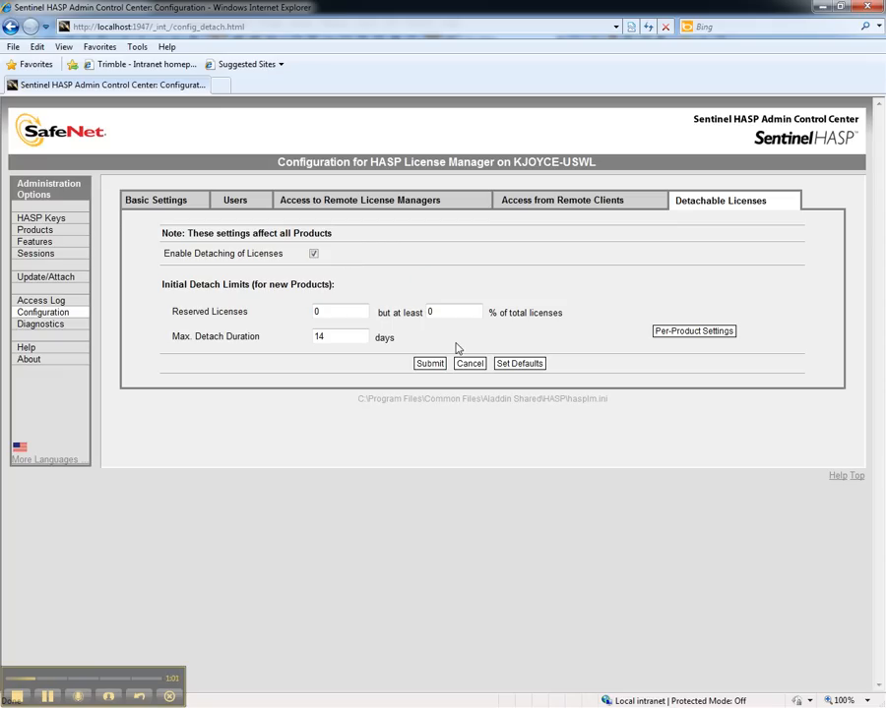
{"action": "mouse_move", "coordinate": [339, 337]}
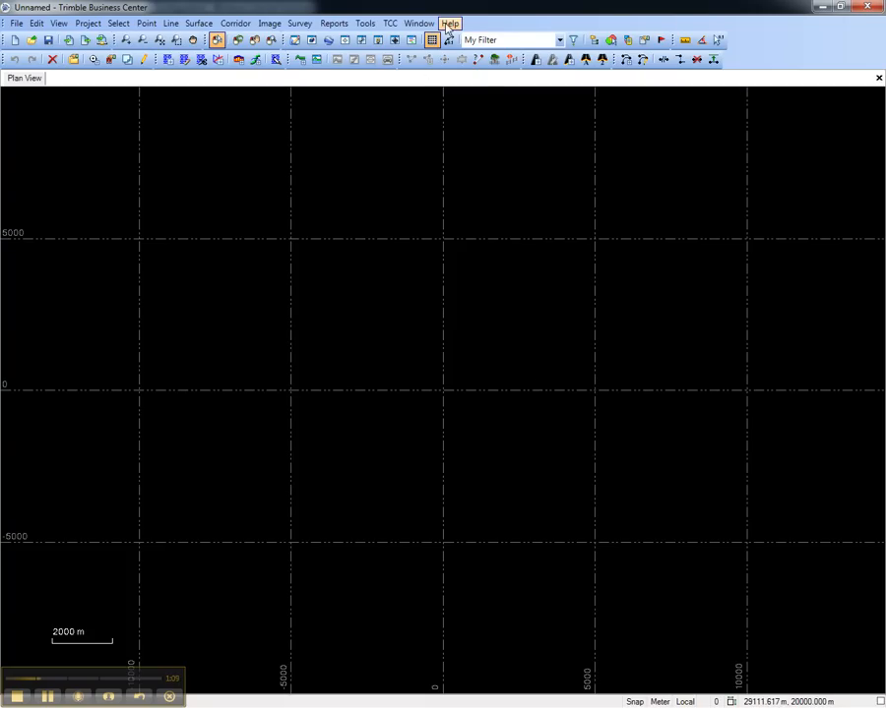
- Show the License Manager via Help, then launch the HASP Admin Control Center from it
{"action": "left_click", "coordinate": [449, 24]}
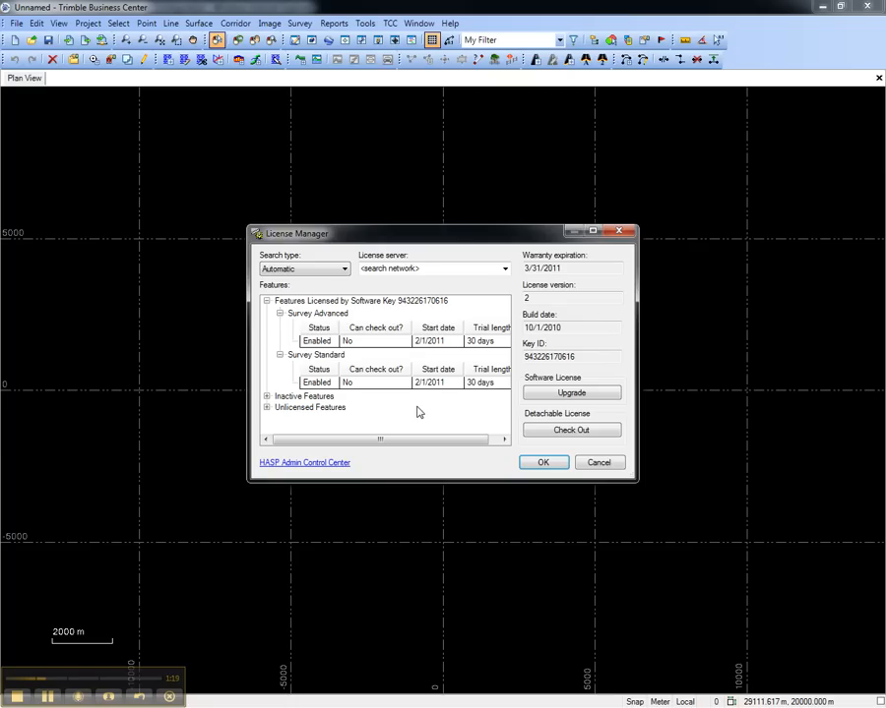
{"action": "mouse_move", "coordinate": [383, 457]}
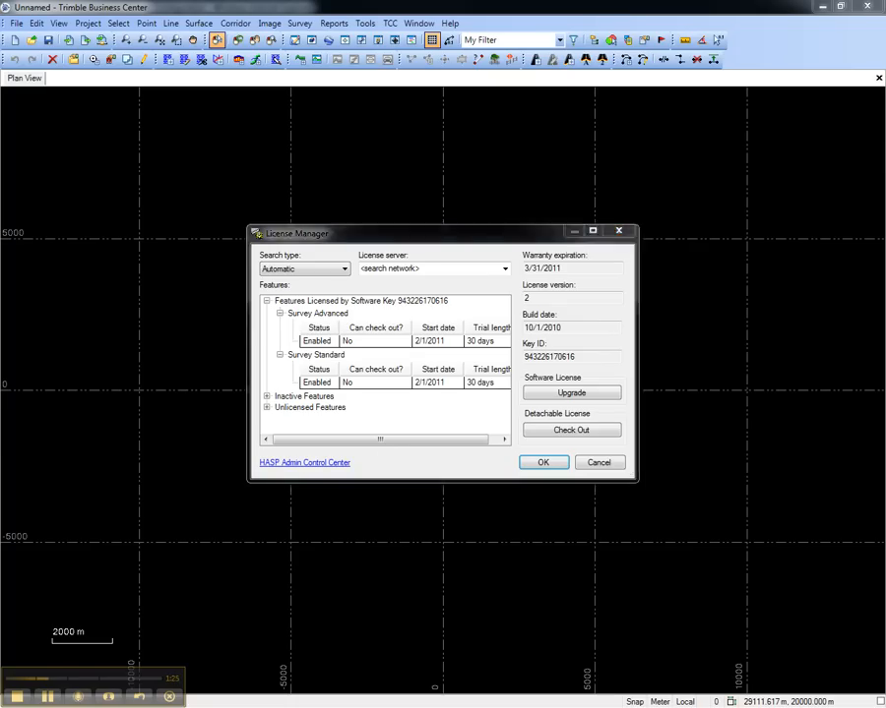
{"action": "left_click", "coordinate": [303, 463]}
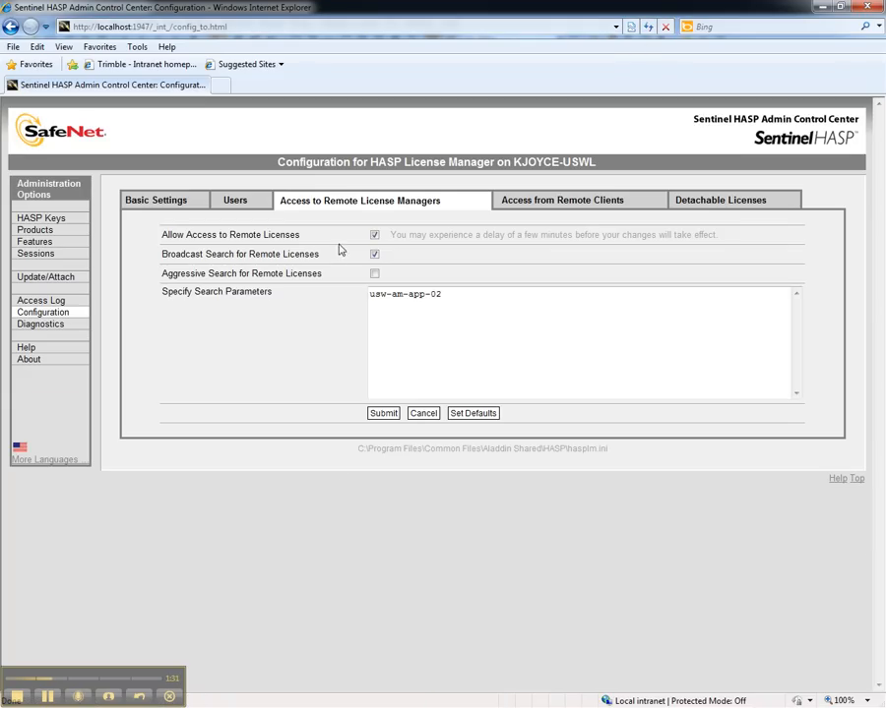
{"action": "mouse_move", "coordinate": [358, 244]}
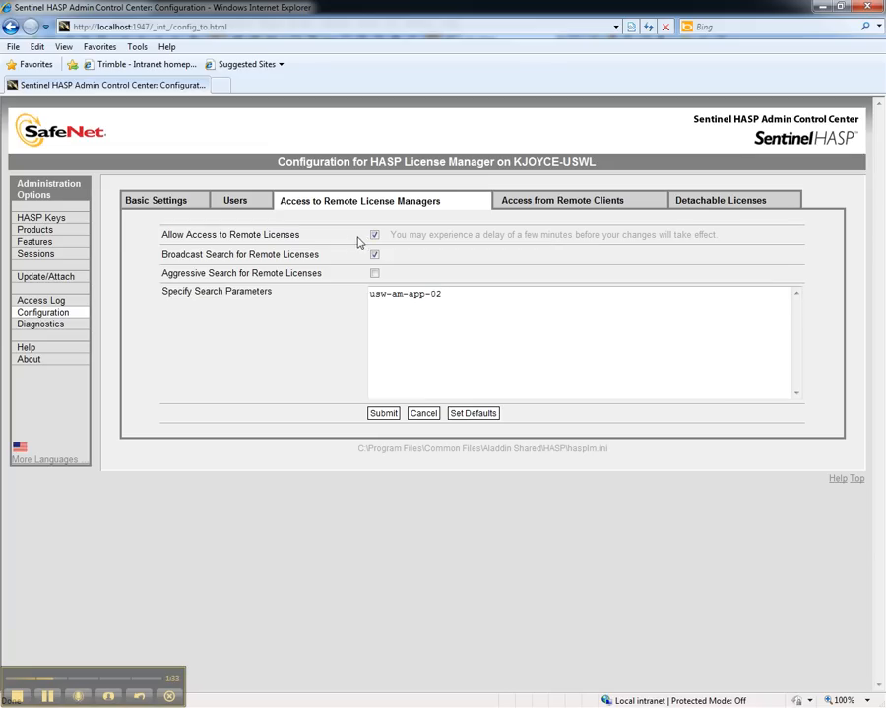
{"action": "mouse_move", "coordinate": [362, 243]}
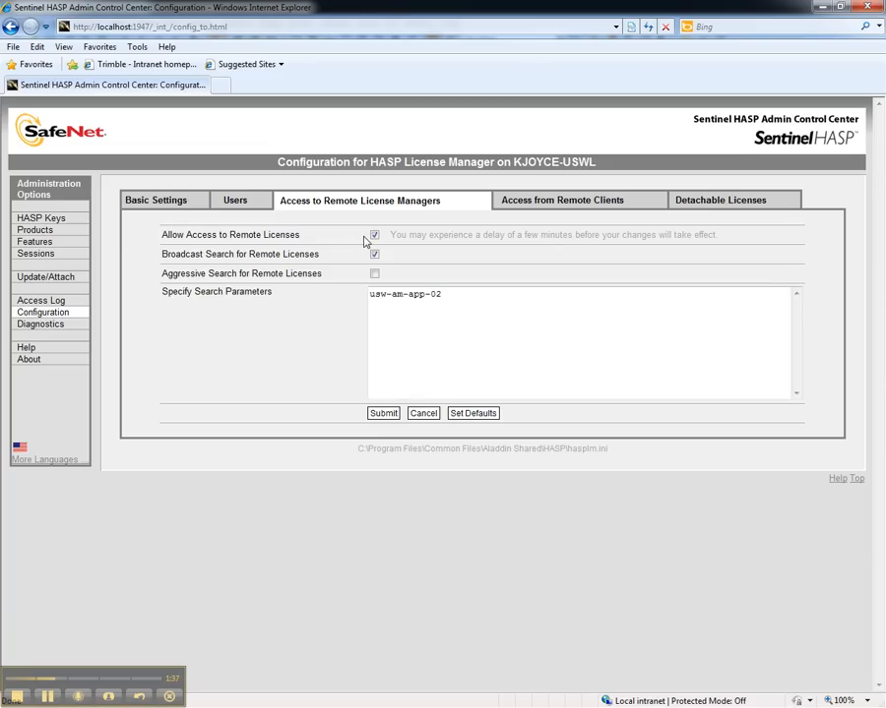
{"action": "mouse_move", "coordinate": [362, 307]}
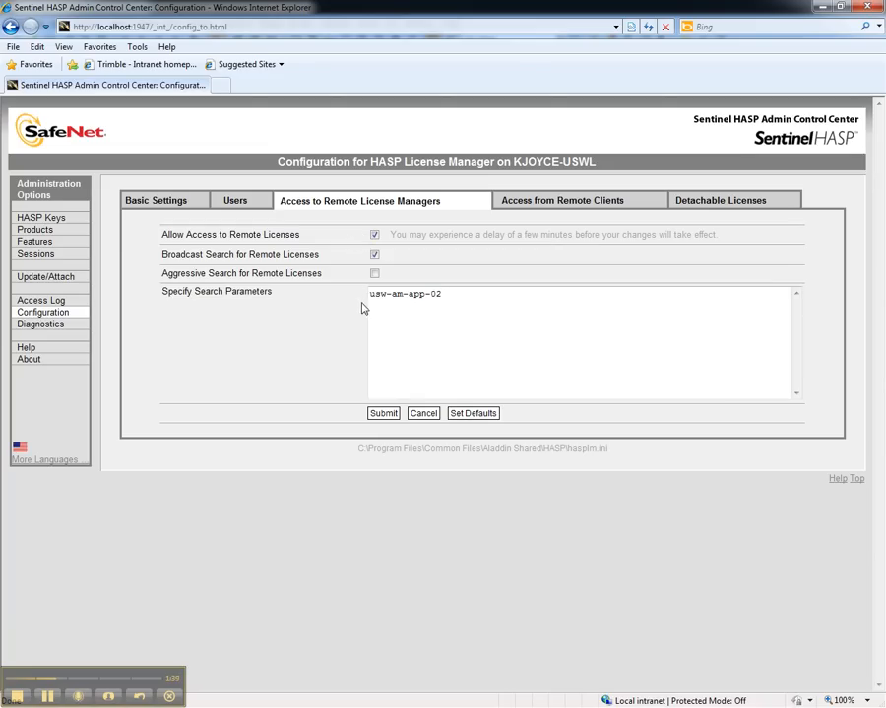
{"action": "mouse_move", "coordinate": [348, 291]}
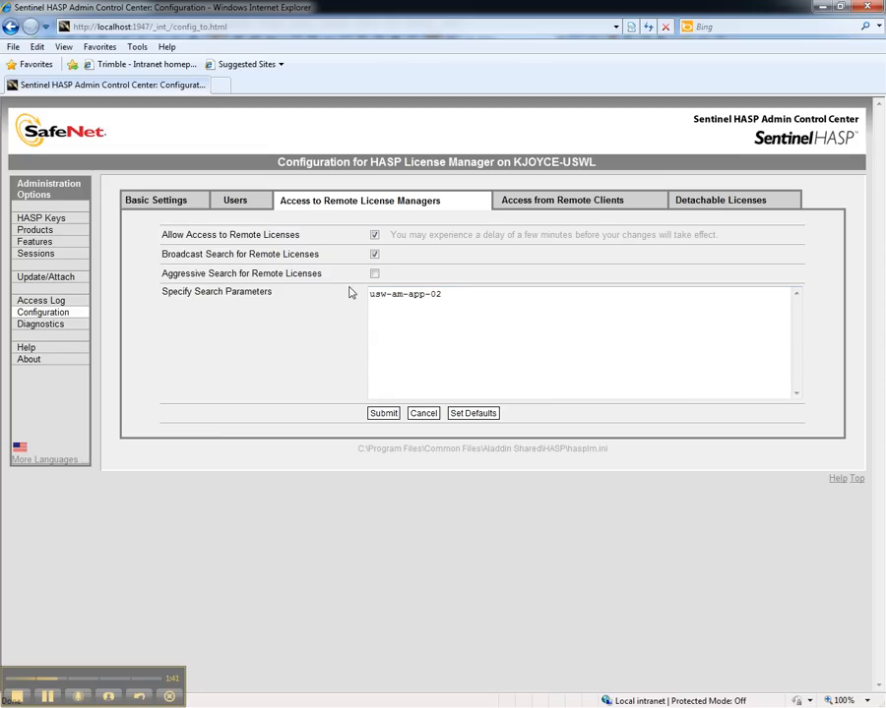
{"action": "mouse_move", "coordinate": [358, 313]}
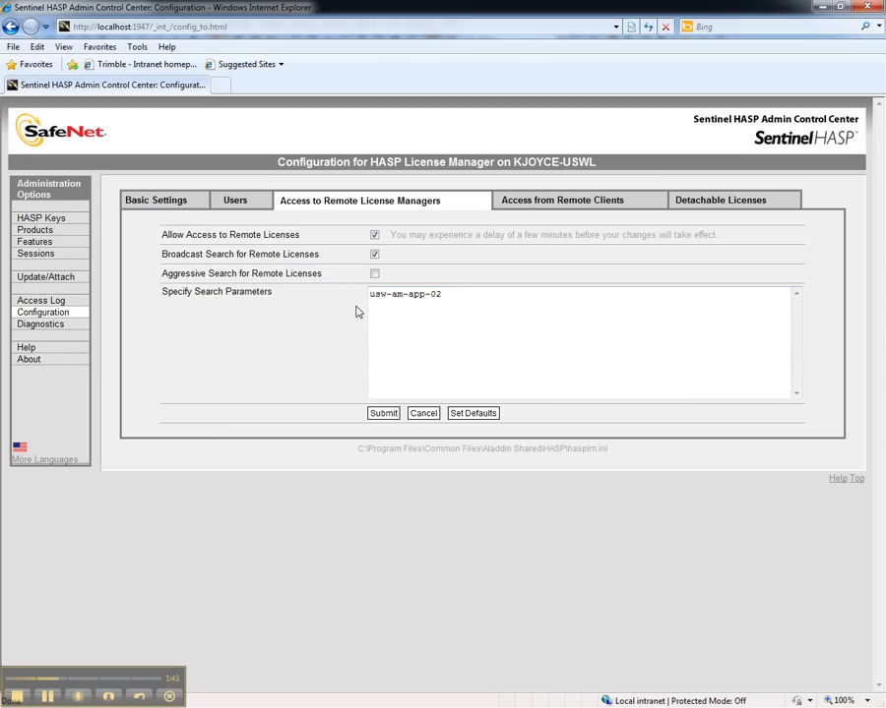